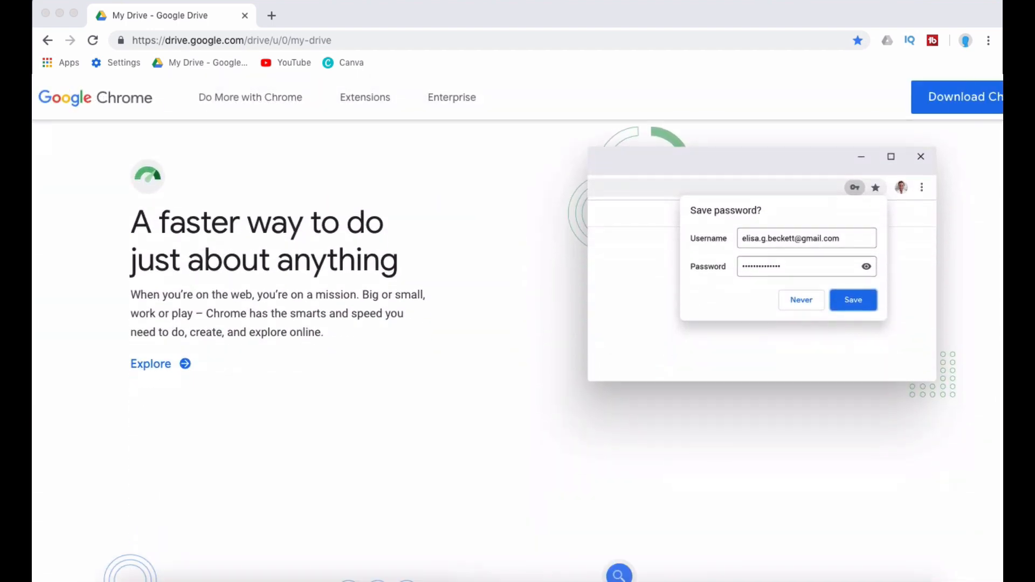
Scroll My Drive to bring HelloPDF.pdf into view among the stored files
scroll("down", 3)
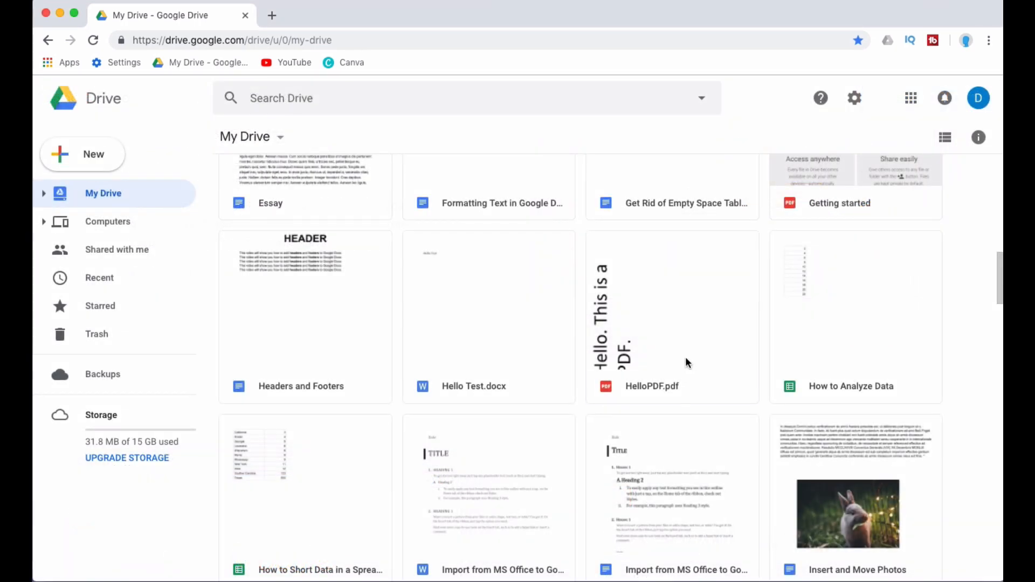
Preview HelloPDF.pdf in Drive, revealing its sideways 'Hello. This is a PDF.' text
double_click(671, 316)
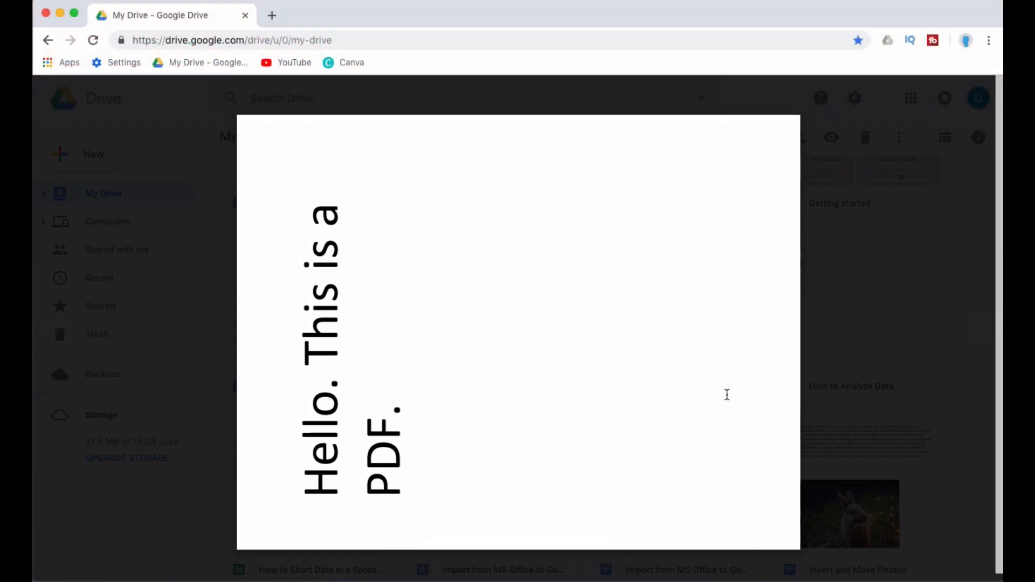
mouse_move(700, 389)
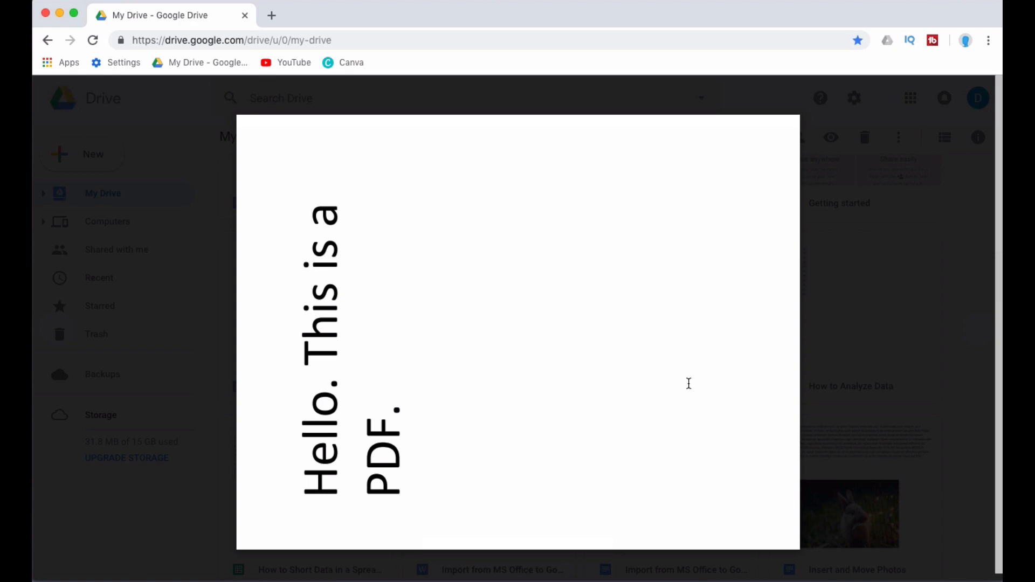
Launch HelloPDF in its own Chrome viewer tab via Print, cancelling the print dialog
left_click(956, 92)
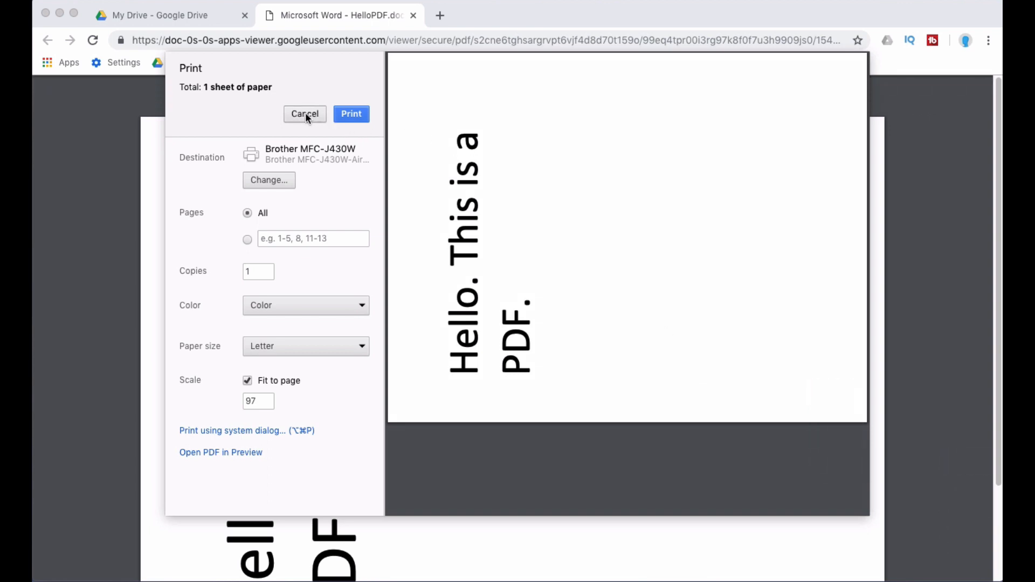
left_click(304, 113)
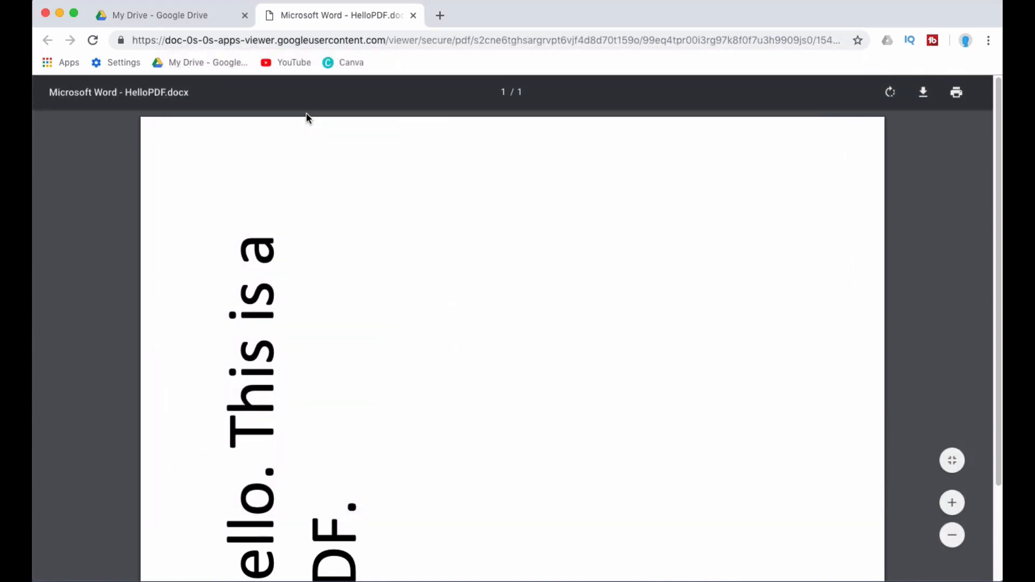
mouse_move(336, 105)
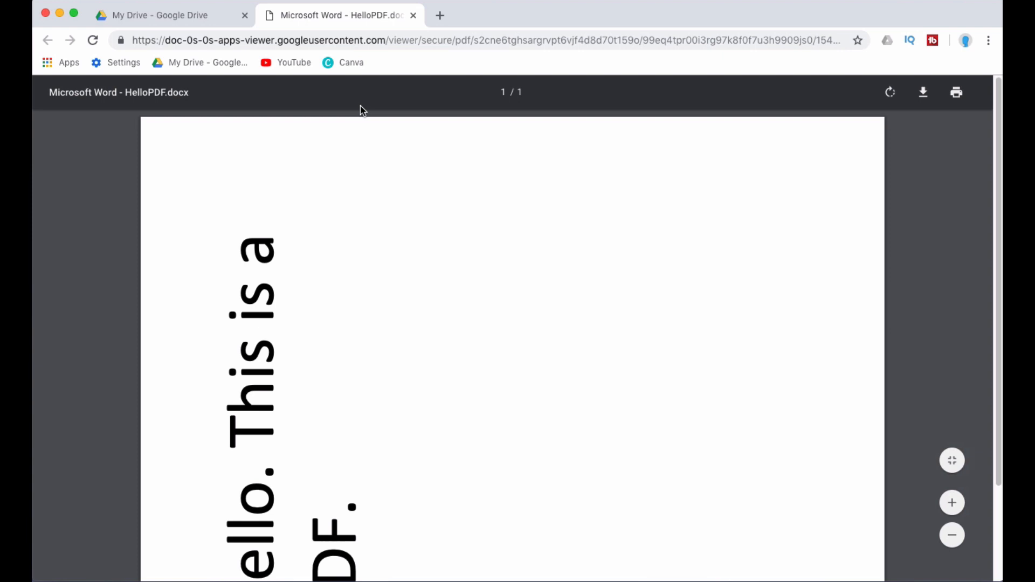
mouse_move(739, 110)
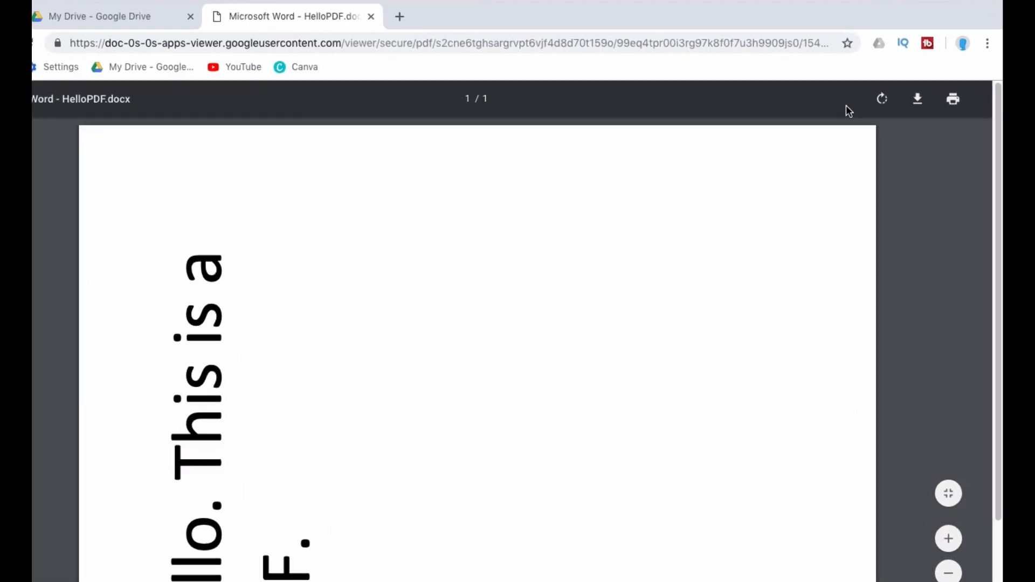
Rotate the page clockwise so the PDF text reads upright
left_click(881, 99)
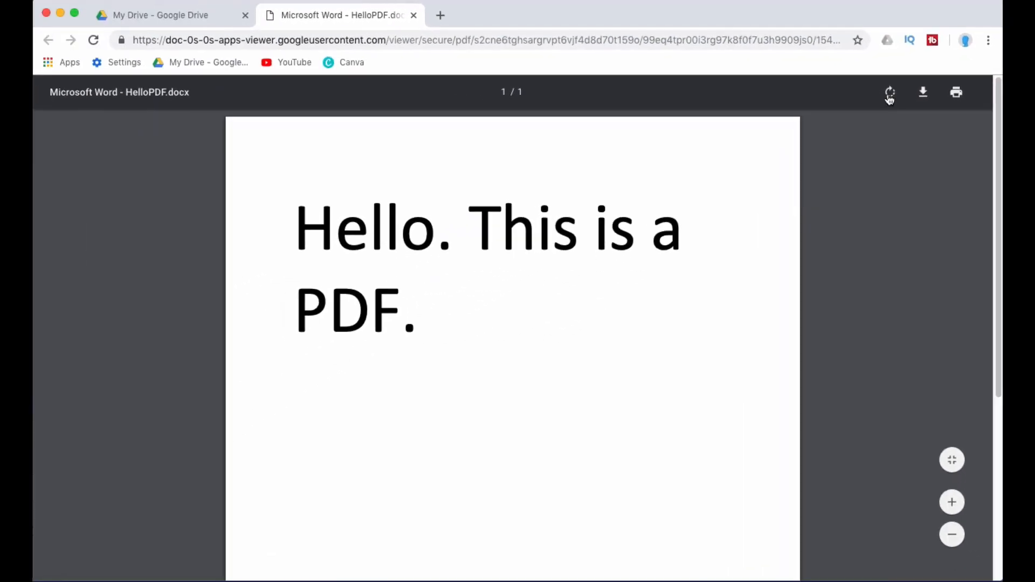
left_click(889, 93)
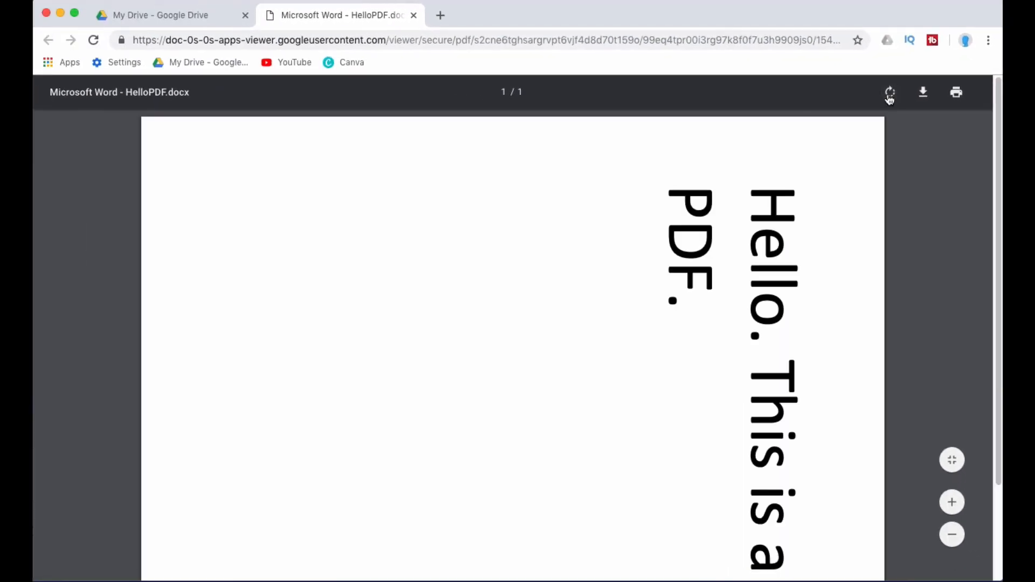
left_click(889, 93)
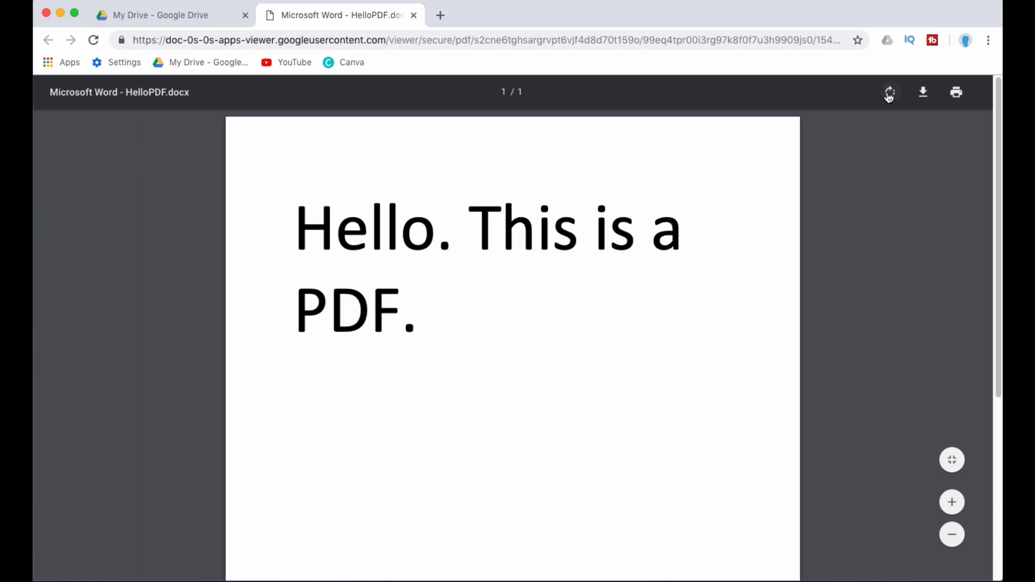
mouse_move(870, 234)
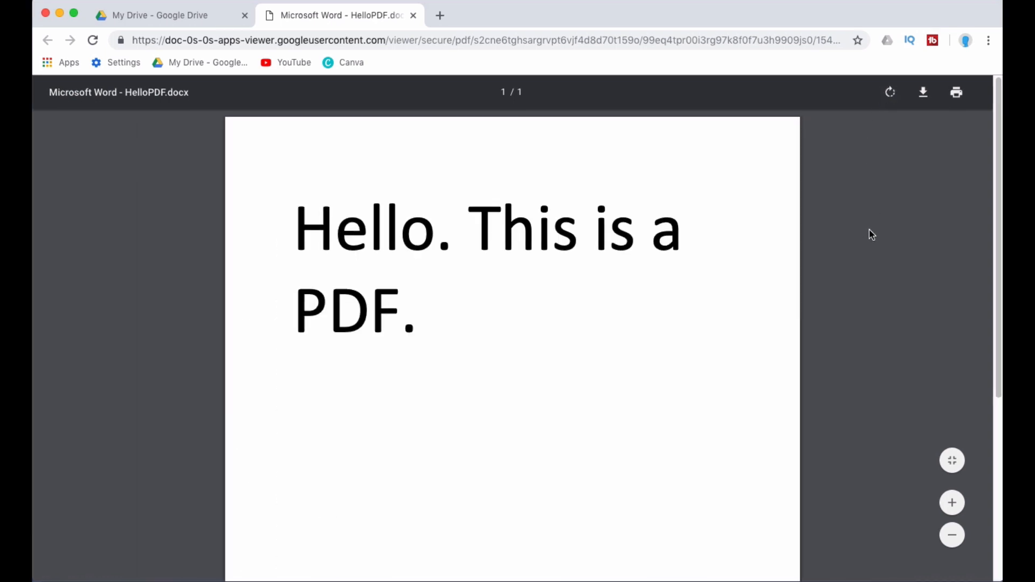
mouse_move(923, 92)
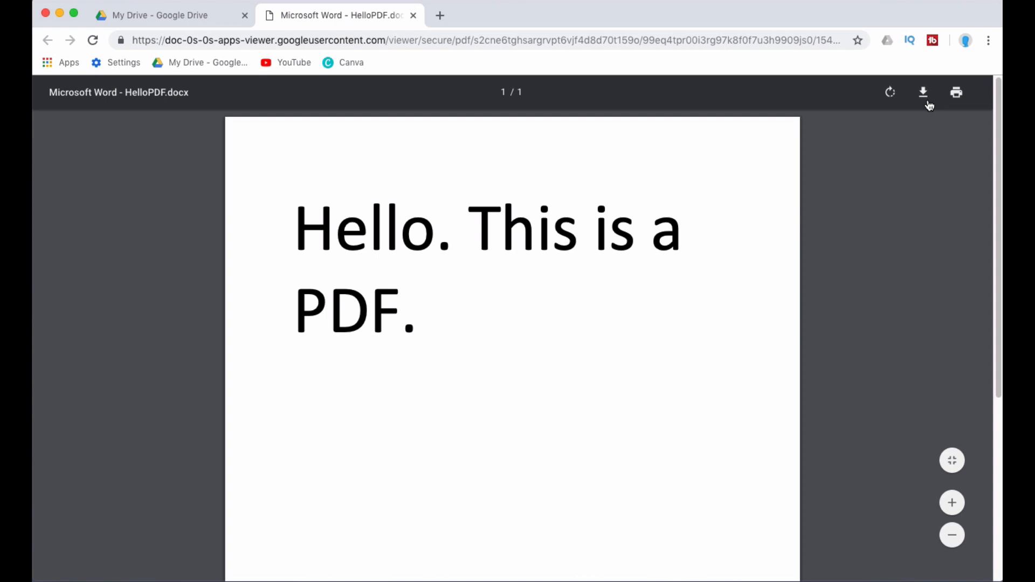
mouse_move(977, 183)
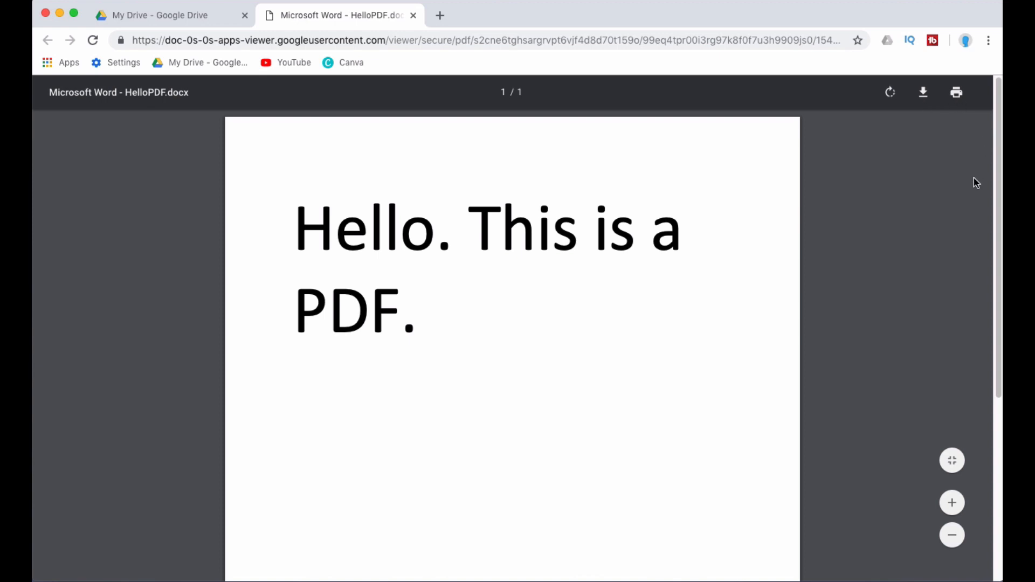